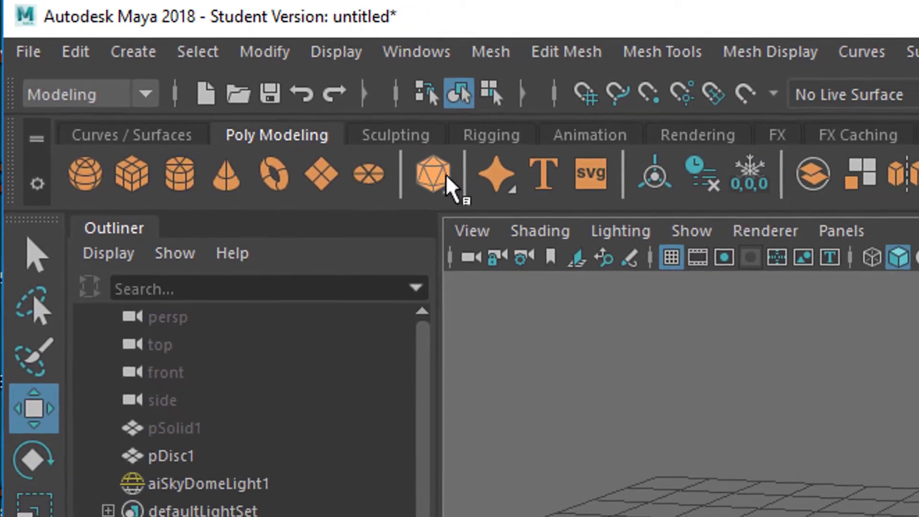
Create a polygon platonic solid from the Poly Modeling shelf as the base object
click(431, 172)
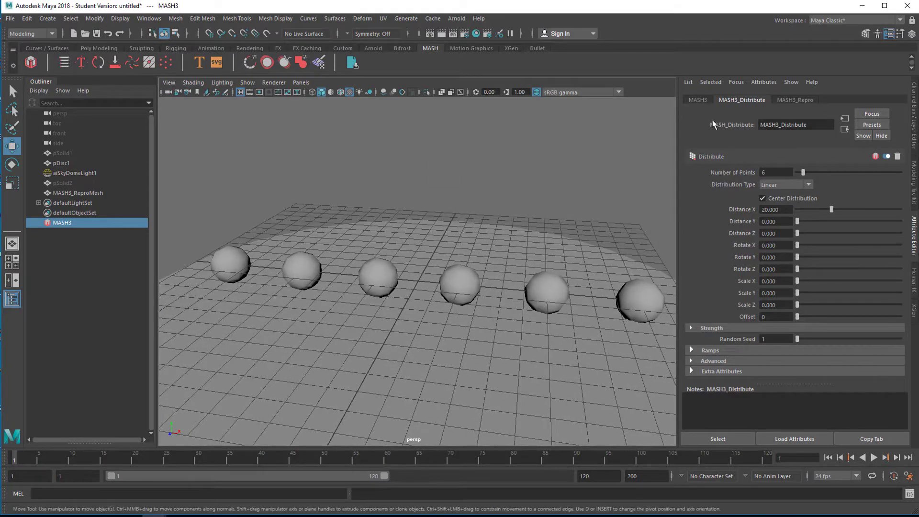
Add a Color node to the MASH3 network from its Add Node list, turning the spheres white
click(697, 99)
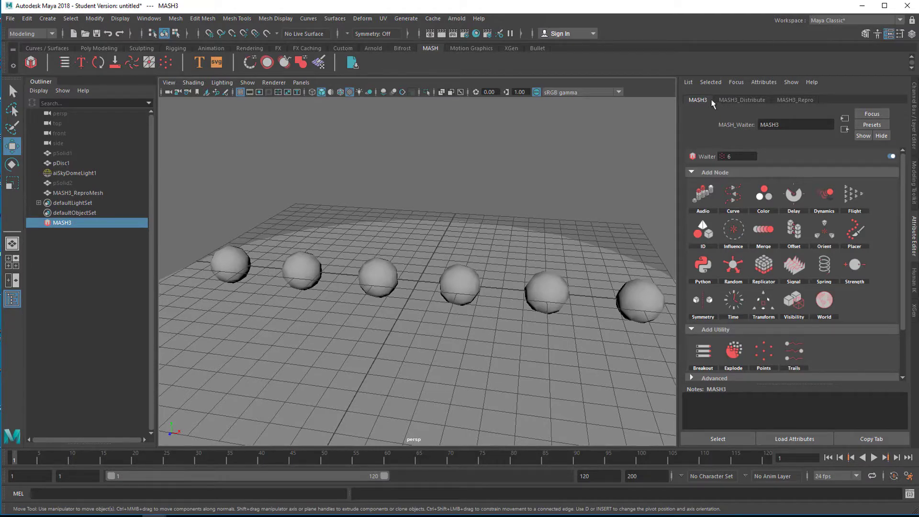
mouse_move(705, 109)
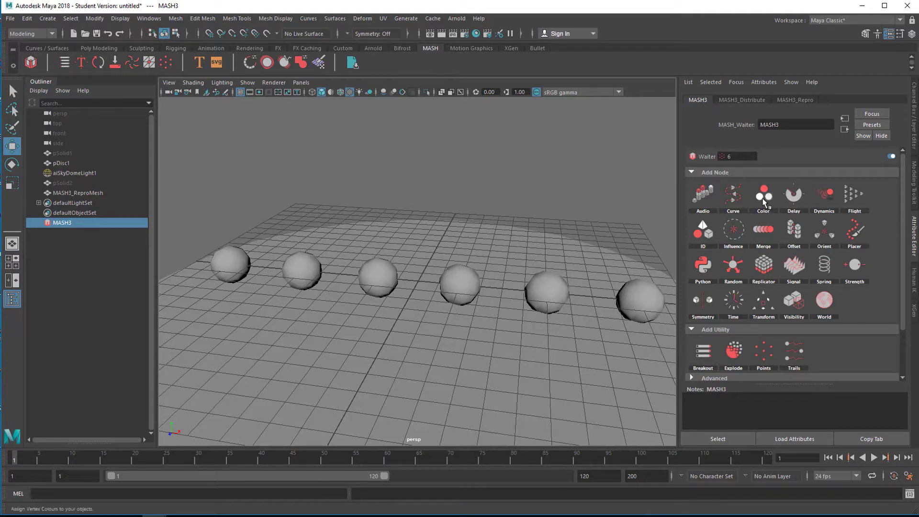
click(763, 194)
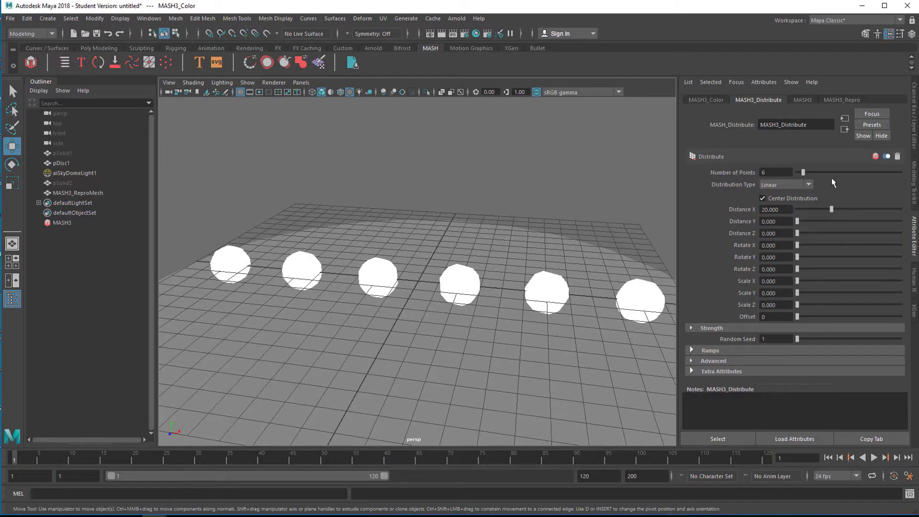
mouse_move(787, 164)
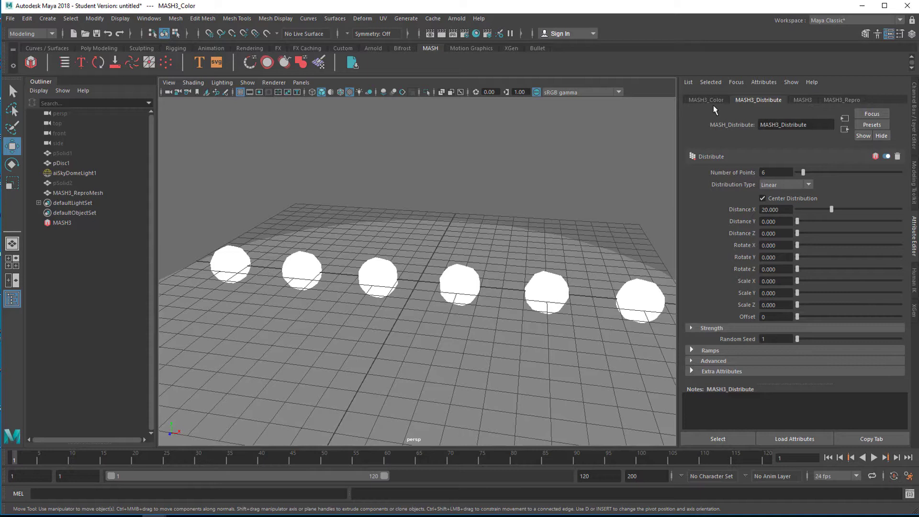
Set the MASH3_Color base to reddish and raise Random Hue and Saturation Random for varied spheres
click(705, 99)
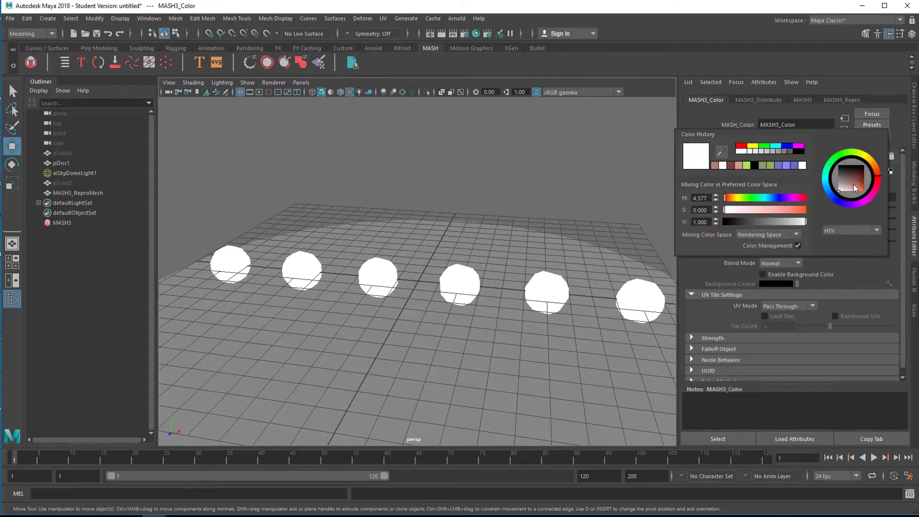
click(841, 199)
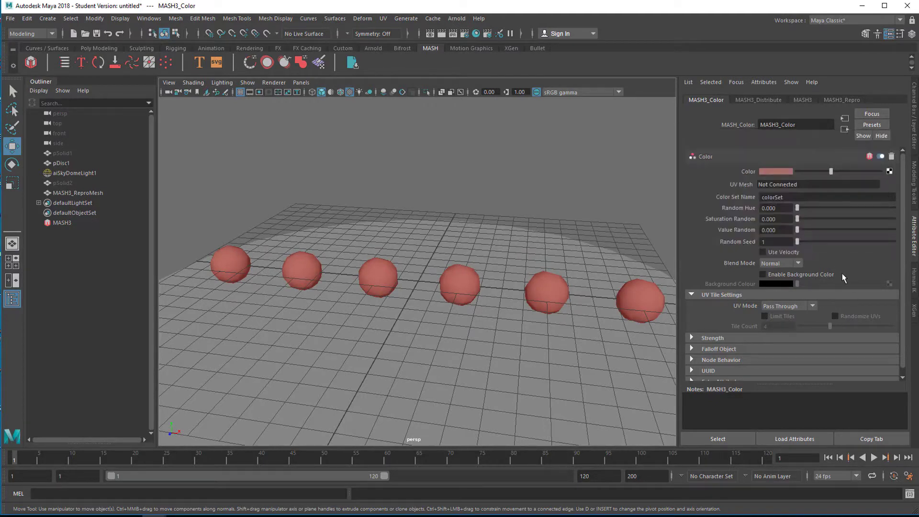
drag(797, 208, 804, 208)
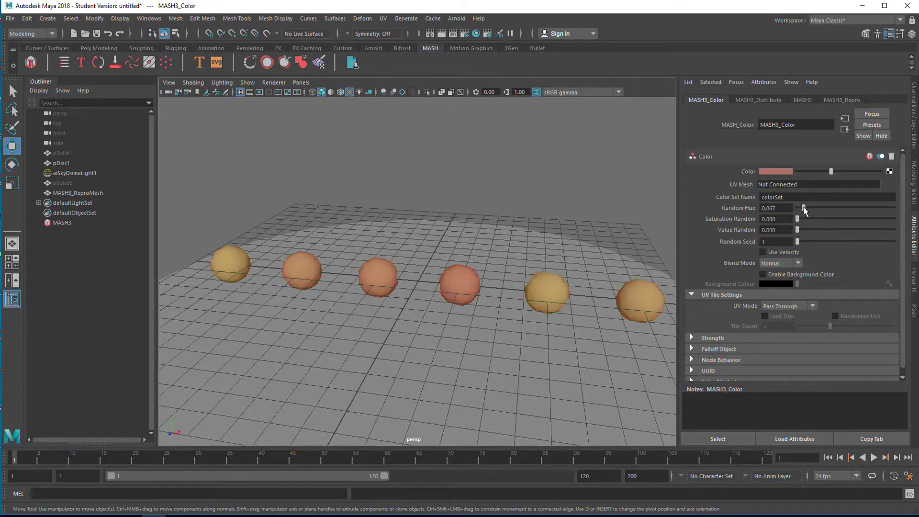
drag(804, 208, 812, 208)
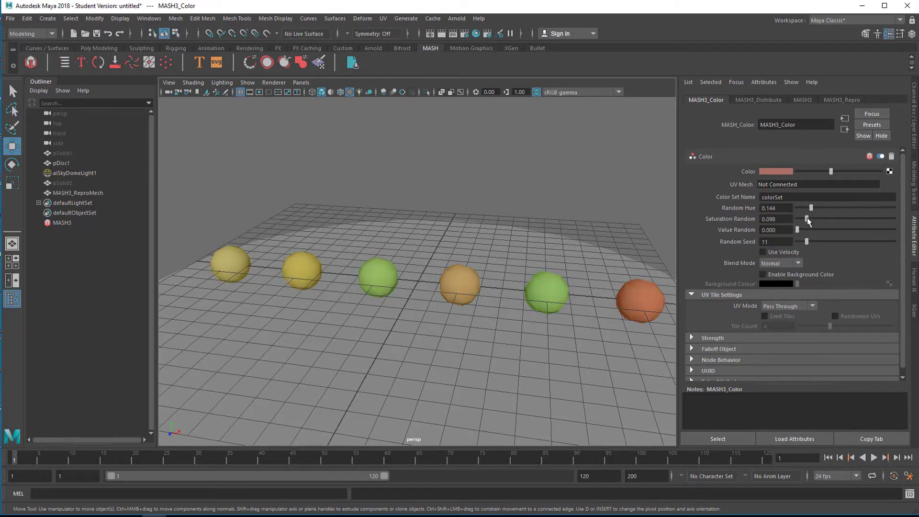
drag(807, 218, 810, 218)
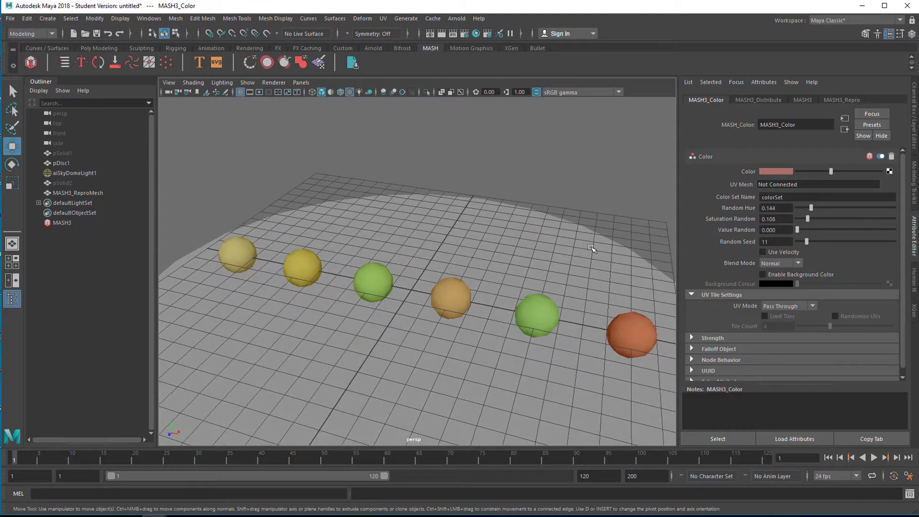
mouse_move(463, 266)
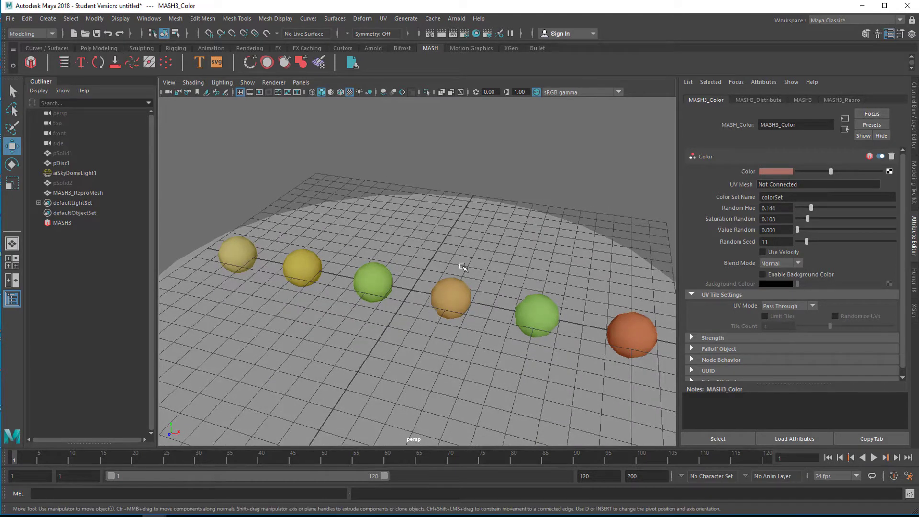
click(456, 18)
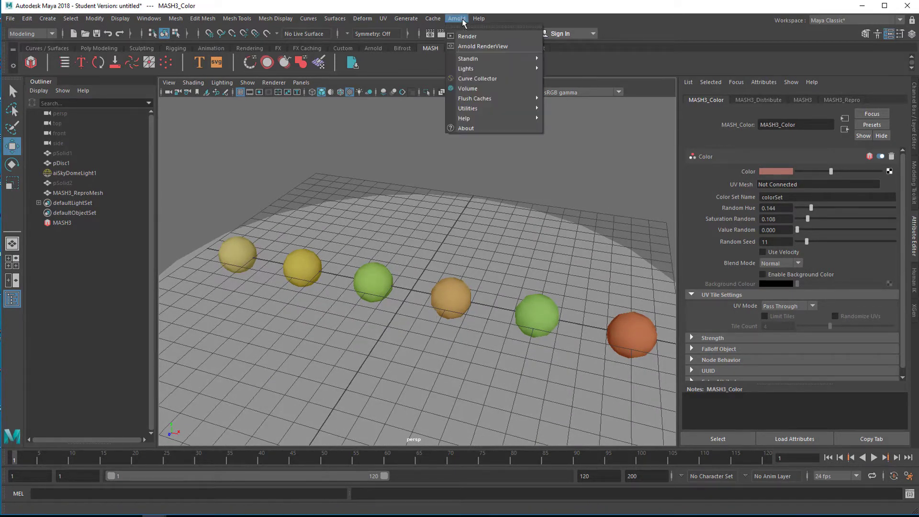
mouse_move(468, 36)
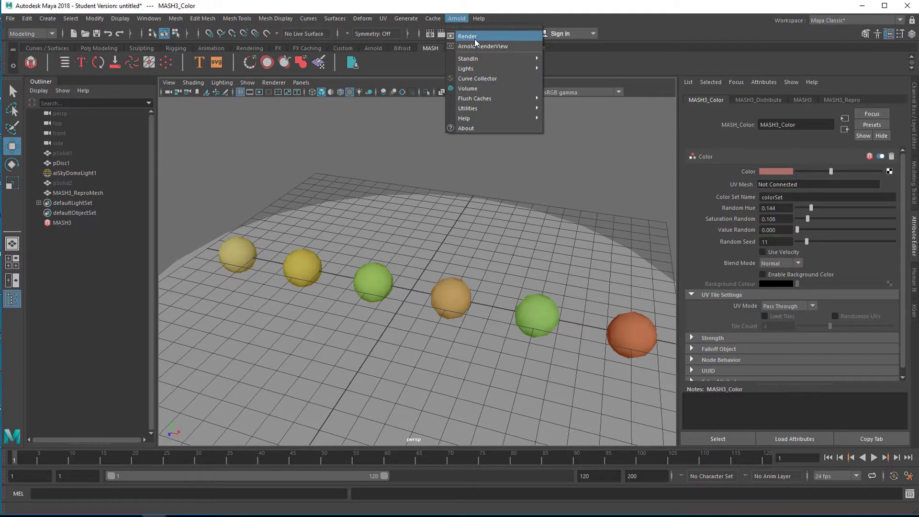
click(467, 36)
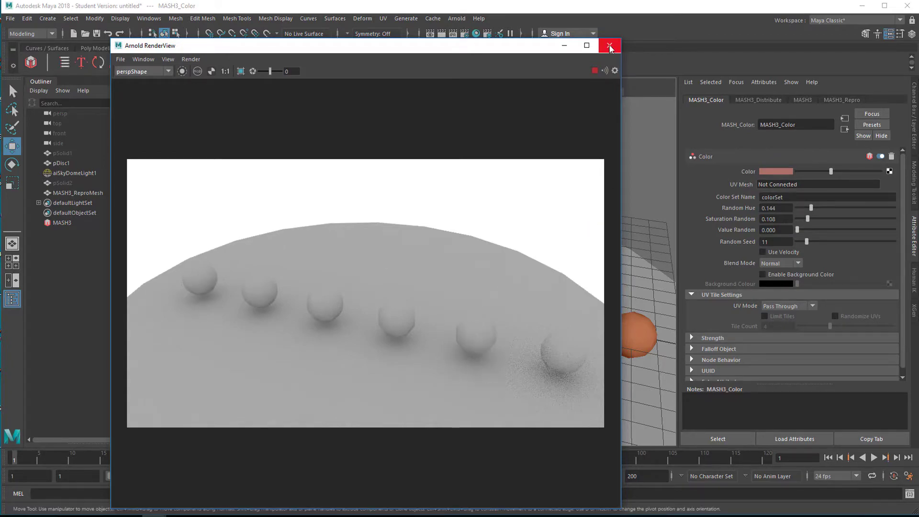
click(609, 46)
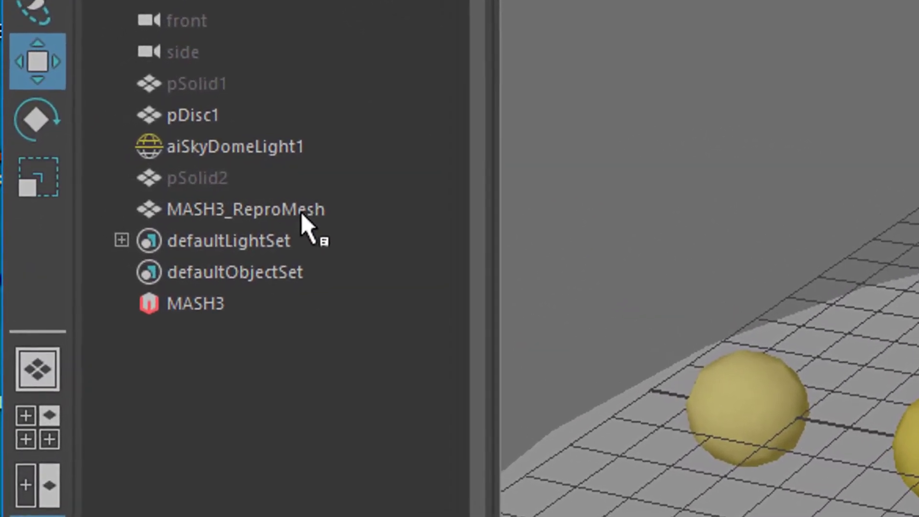
Assign a new Arnold aiStandardSurface material to MASH3_ReproMesh
click(243, 209)
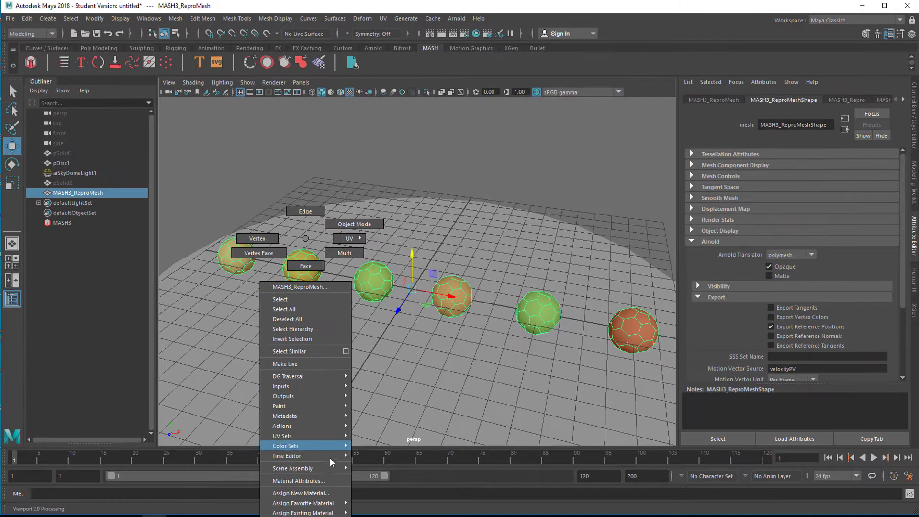
click(300, 492)
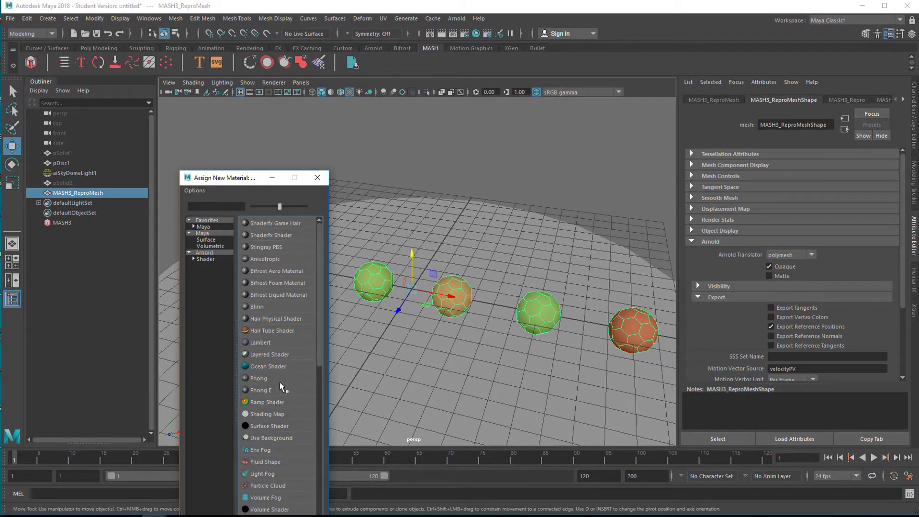
click(204, 252)
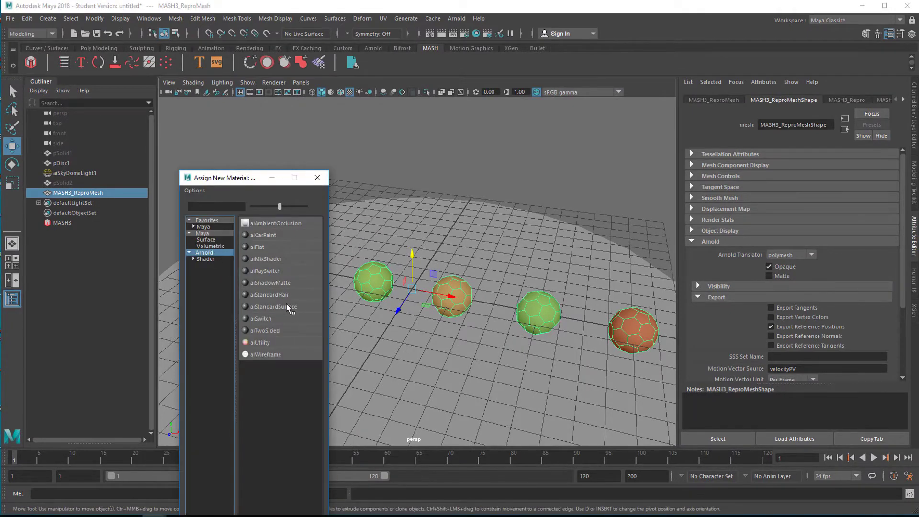
click(271, 295)
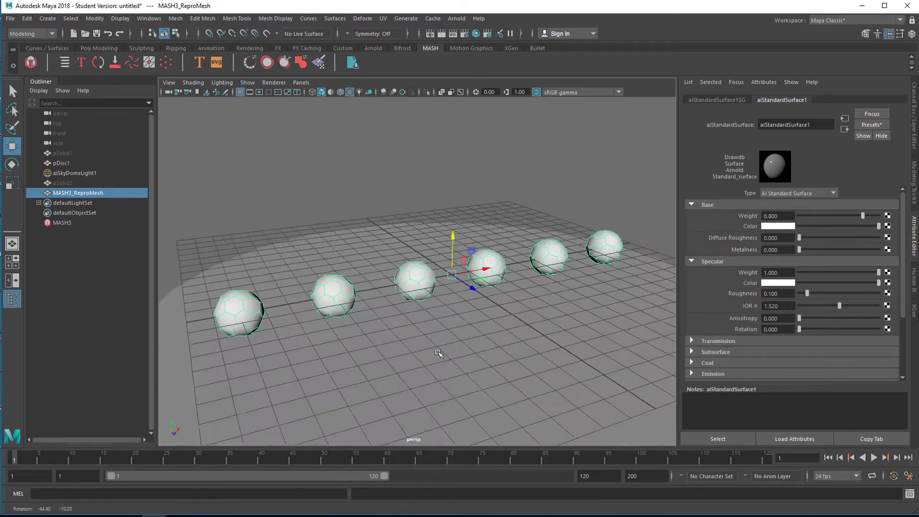
click(456, 18)
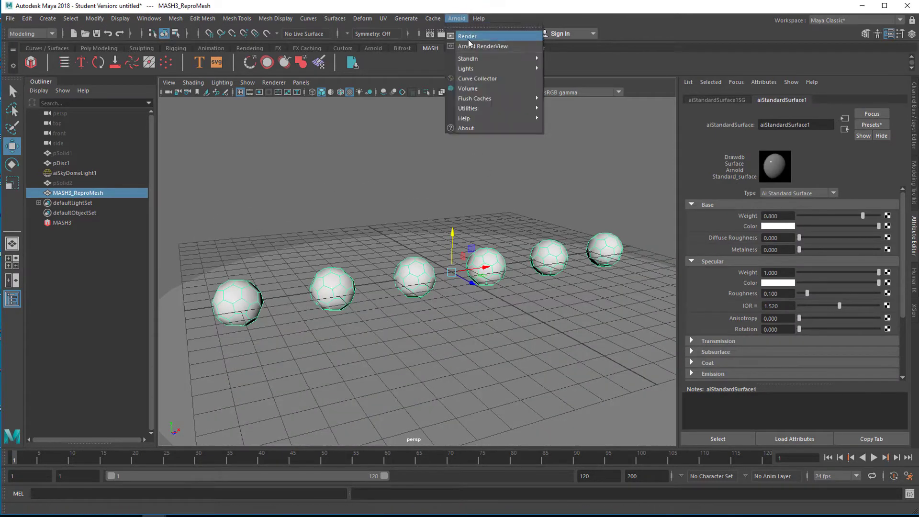
Render with Arnold, change the material's base colour to green, and bring up MASH3_ReproMeshShape's attributes
click(482, 46)
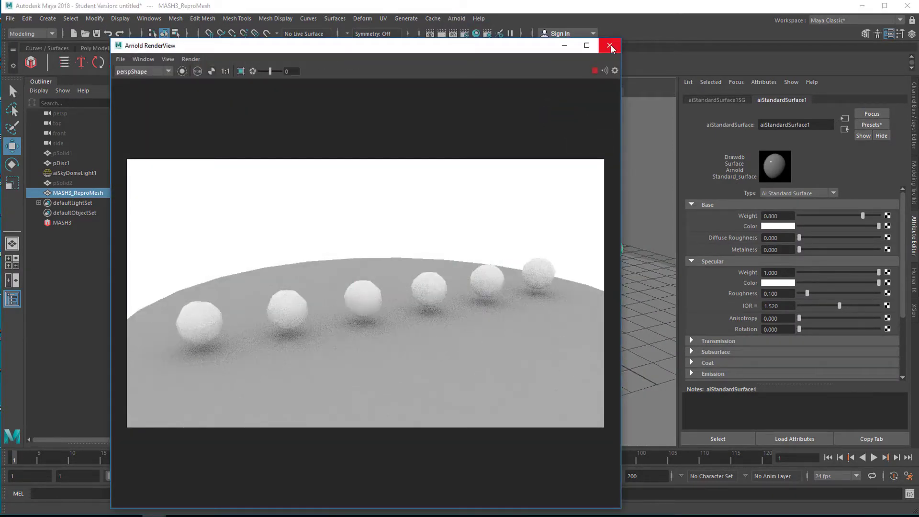
click(609, 46)
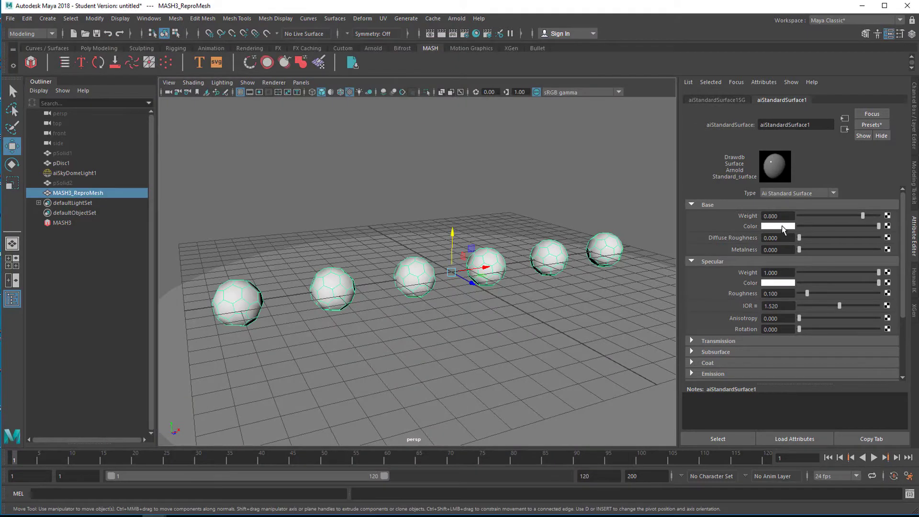
click(777, 226)
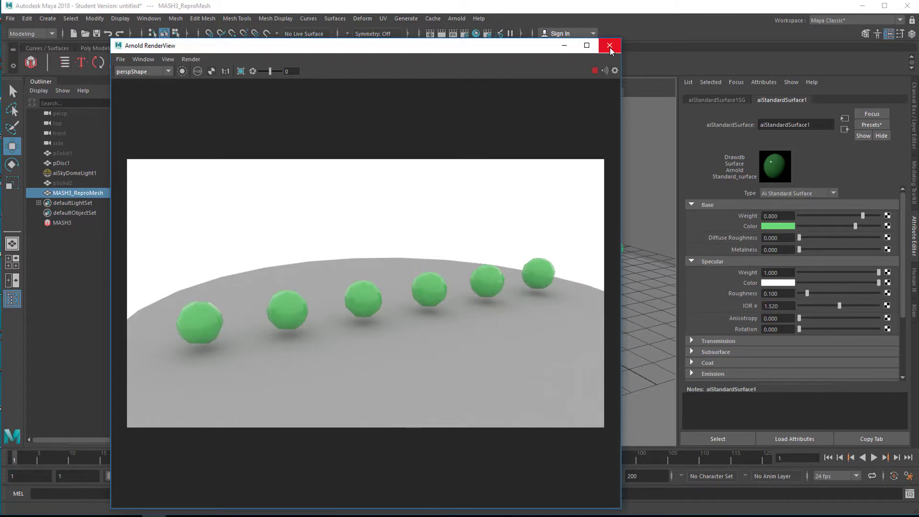
click(609, 46)
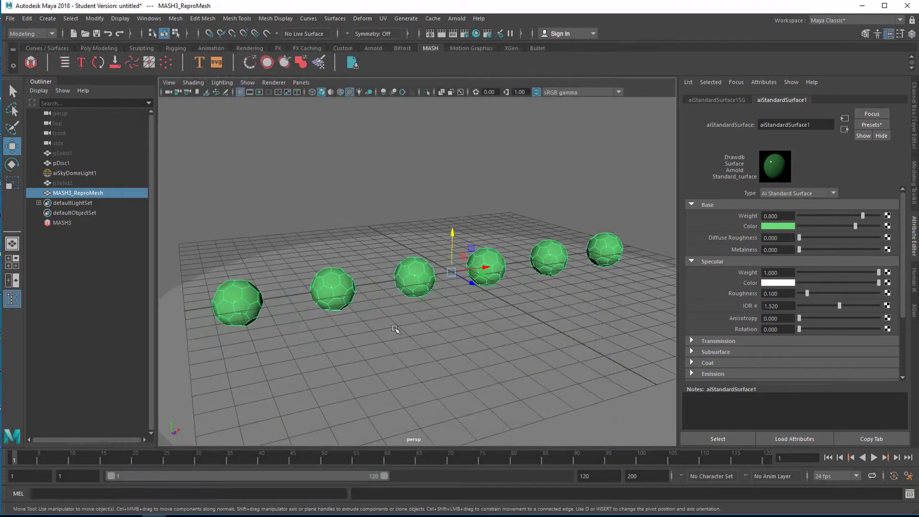
drag(395, 328, 457, 355)
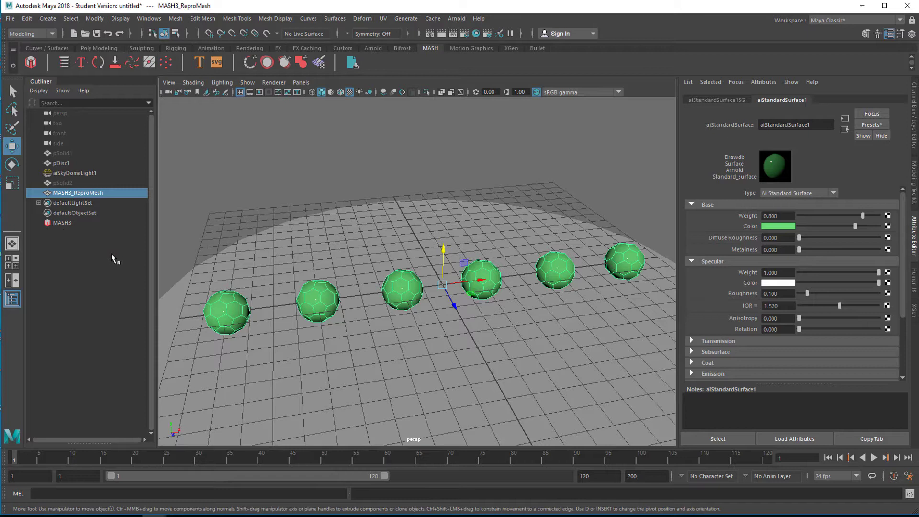
mouse_move(178, 318)
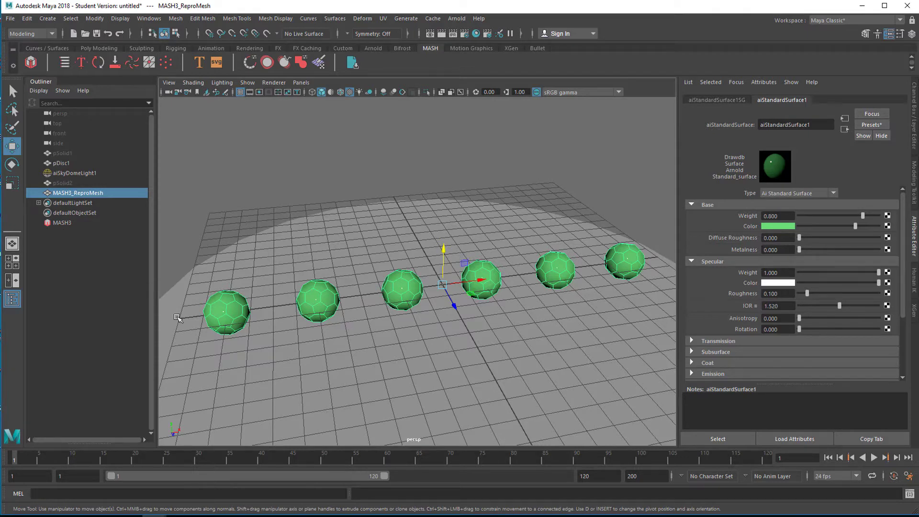
mouse_move(406, 344)
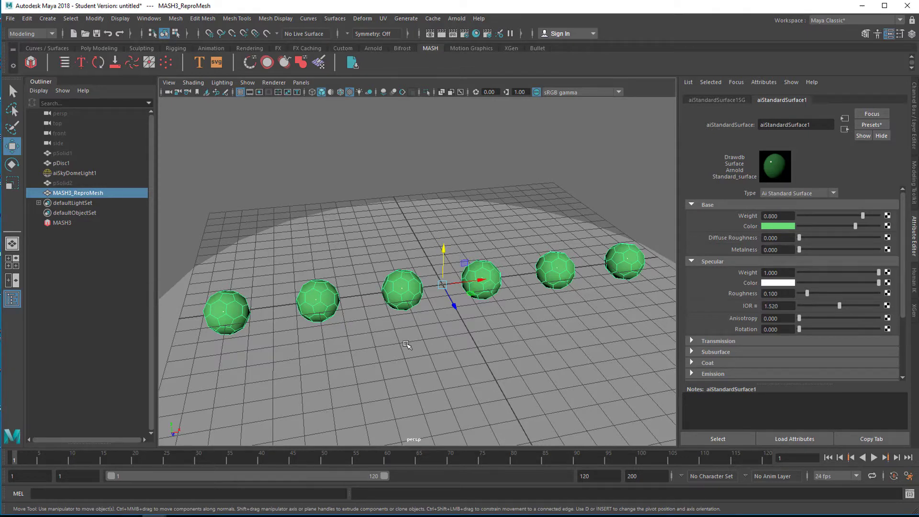
mouse_move(243, 277)
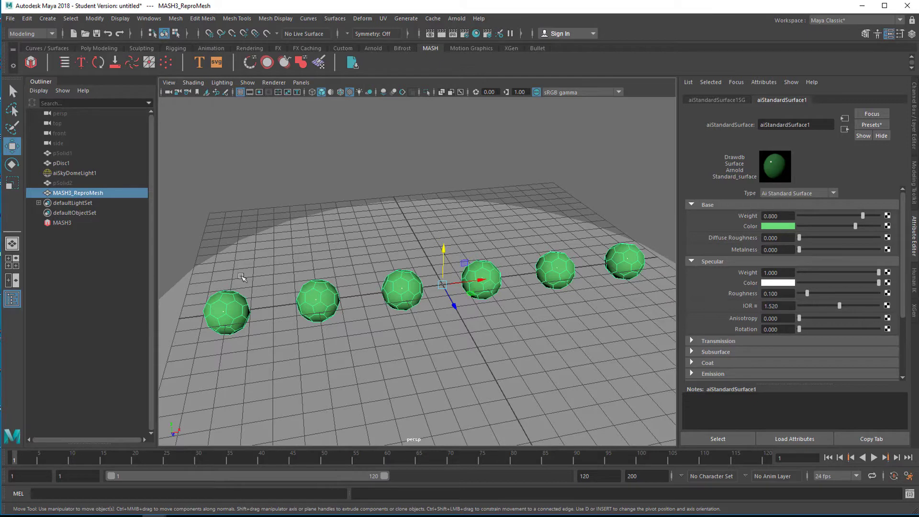
click(784, 100)
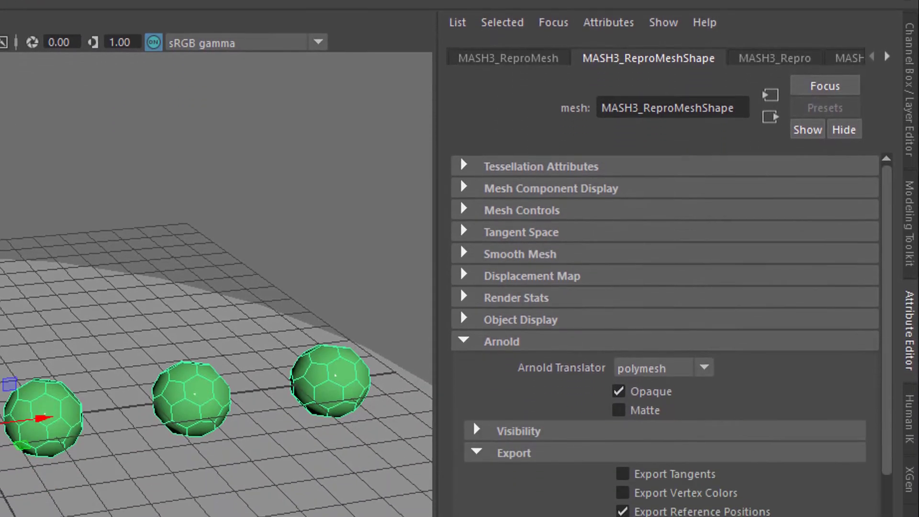
Tick Export Vertex Colors under Arnold > Export on the repro mesh shape, then move to MASH3_Repro
scroll(down, 3)
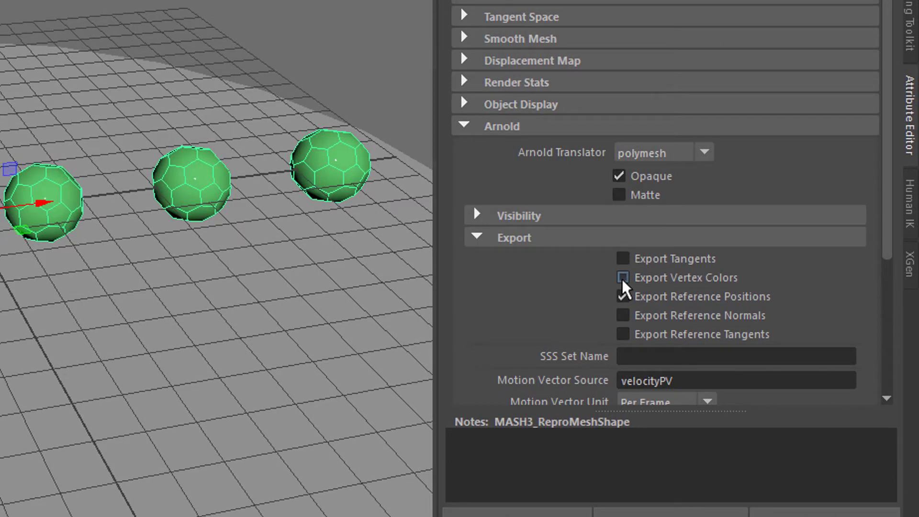
click(622, 277)
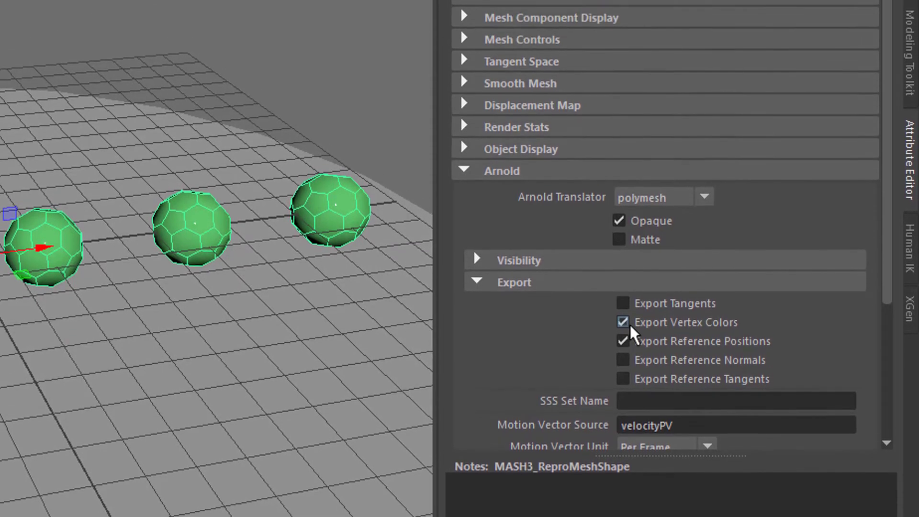
click(775, 193)
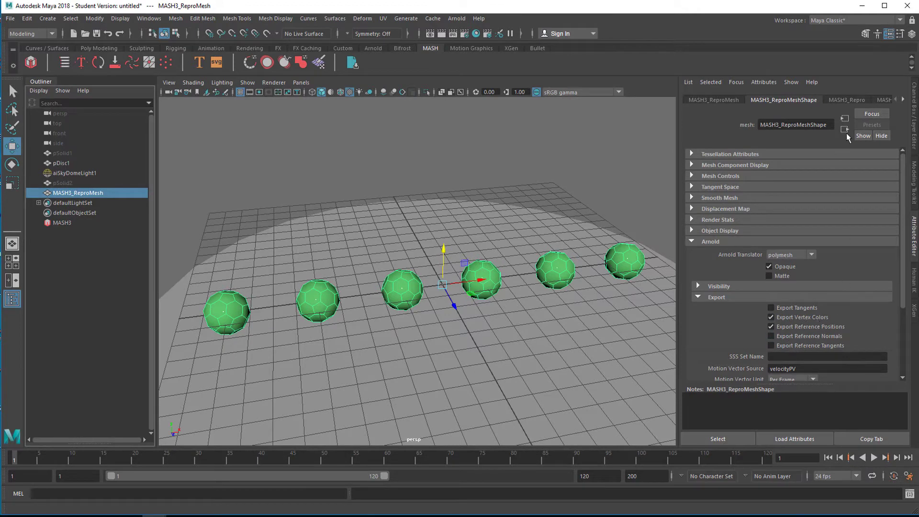
click(846, 100)
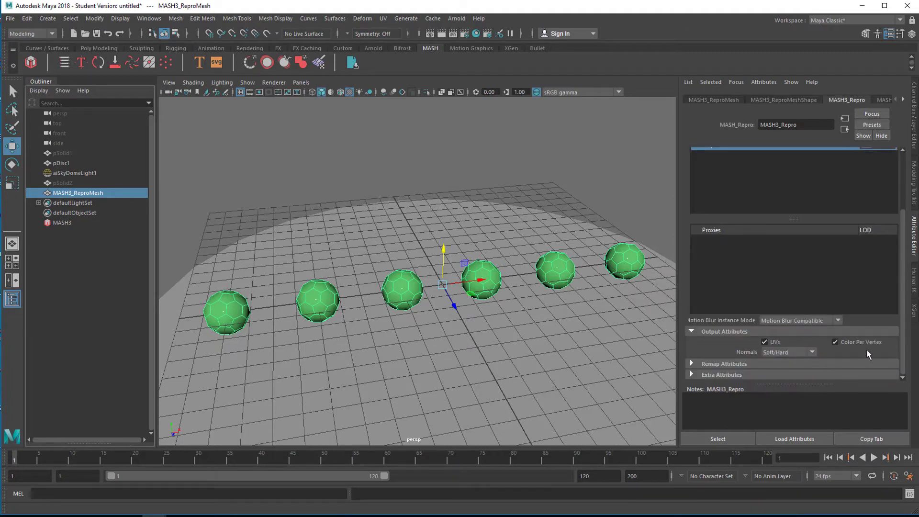
mouse_move(869, 358)
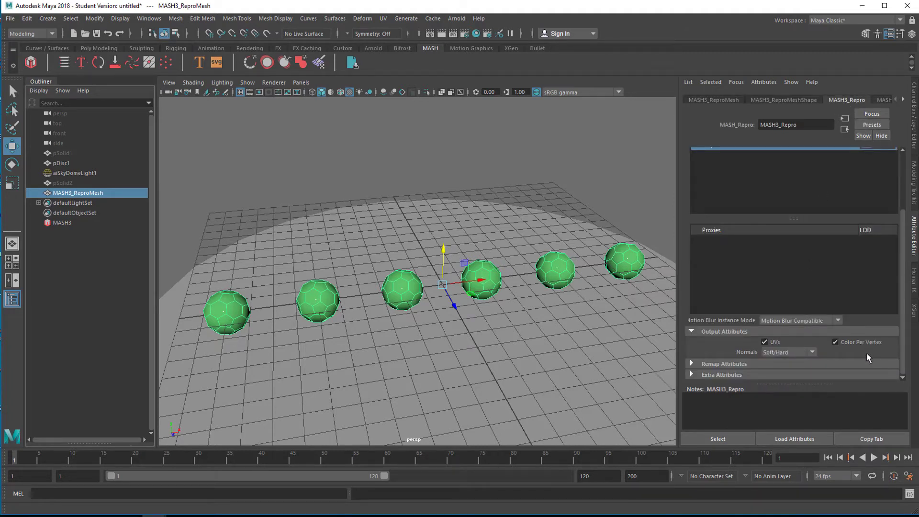
mouse_move(360, 283)
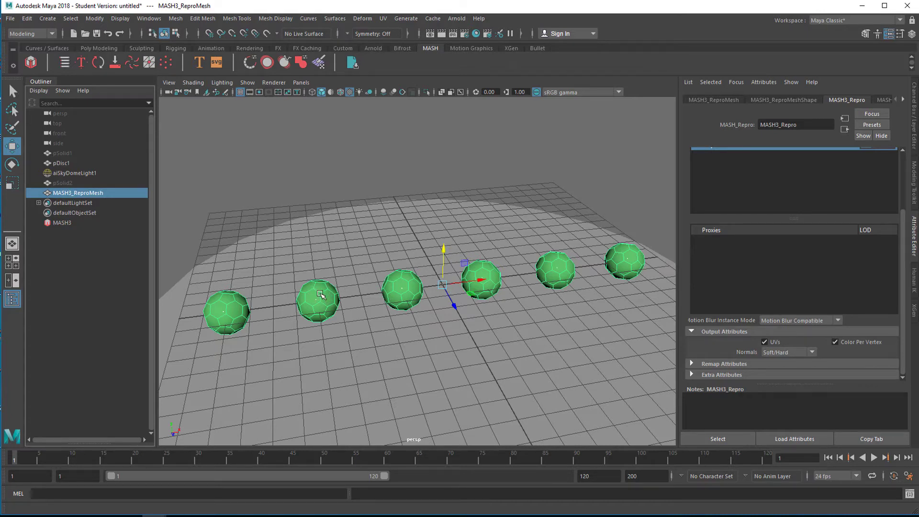
Reach the material assigned to the spheres via the viewport right-click menu
right_click(320, 295)
text(data)
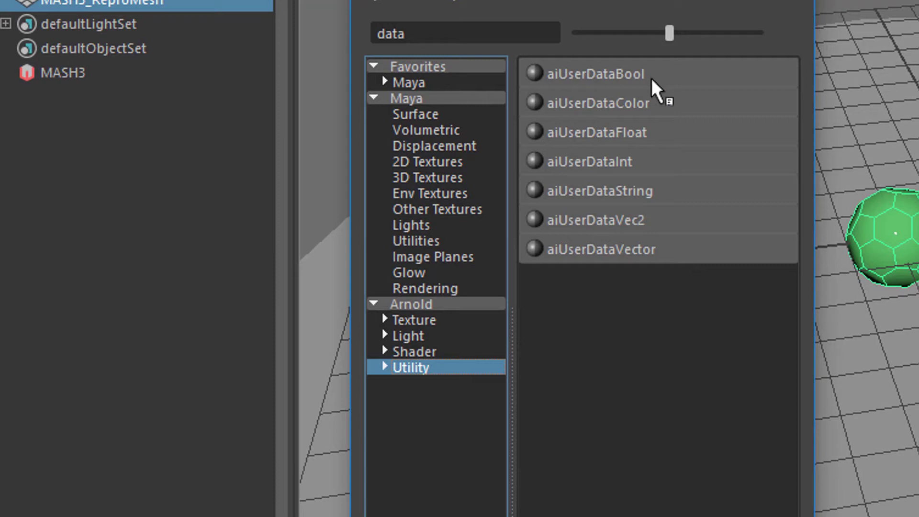
mouse_move(583, 88)
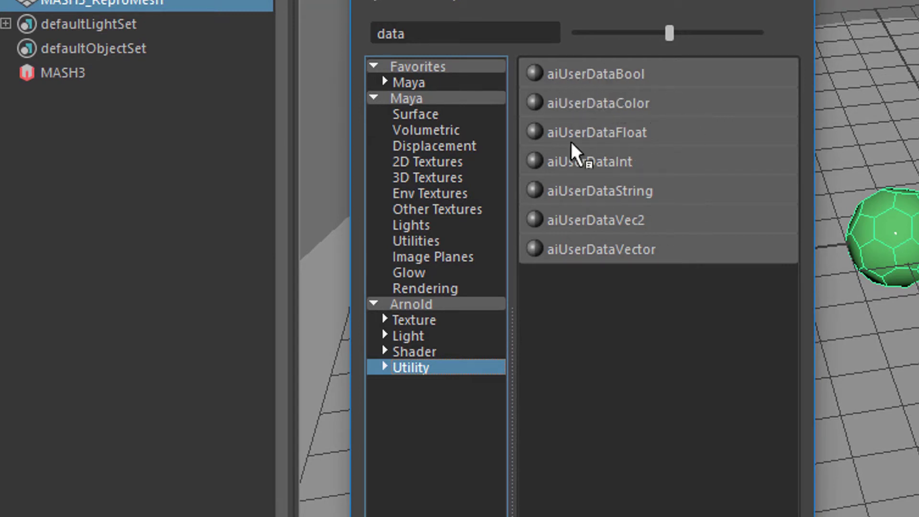
mouse_move(677, 170)
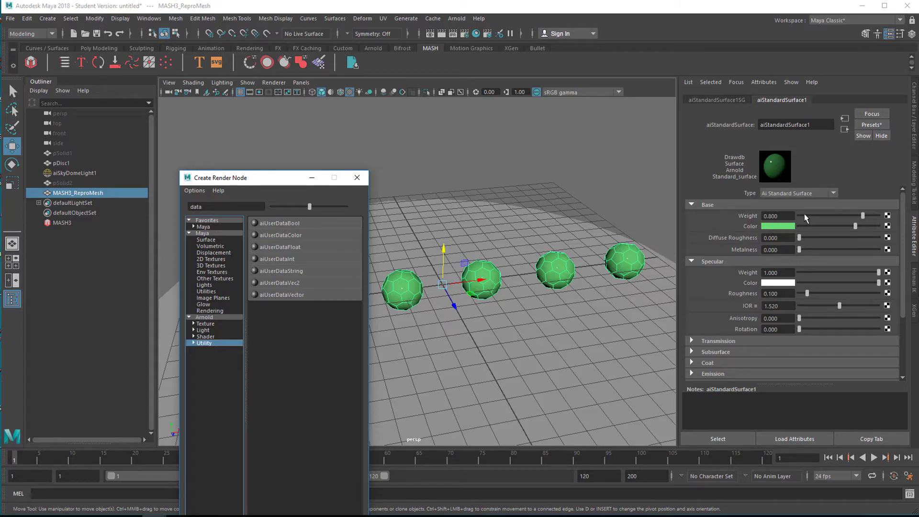
mouse_move(828, 228)
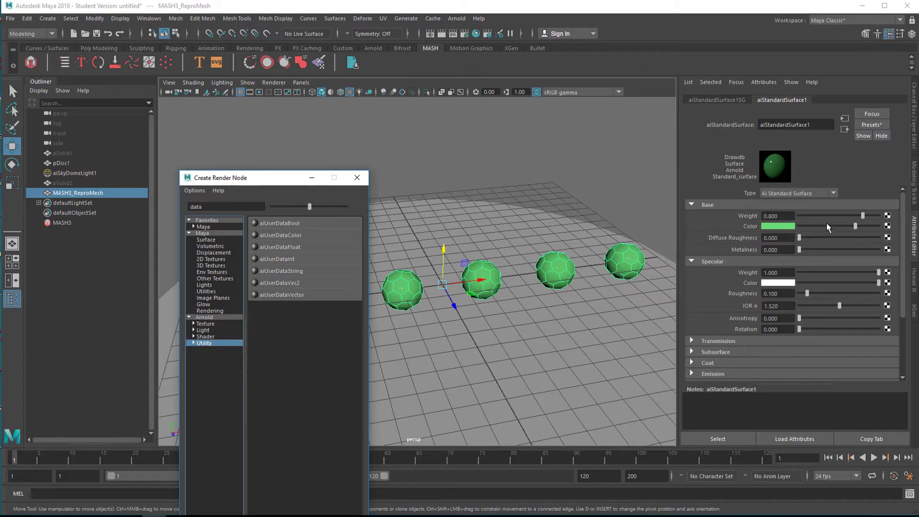
mouse_move(363, 295)
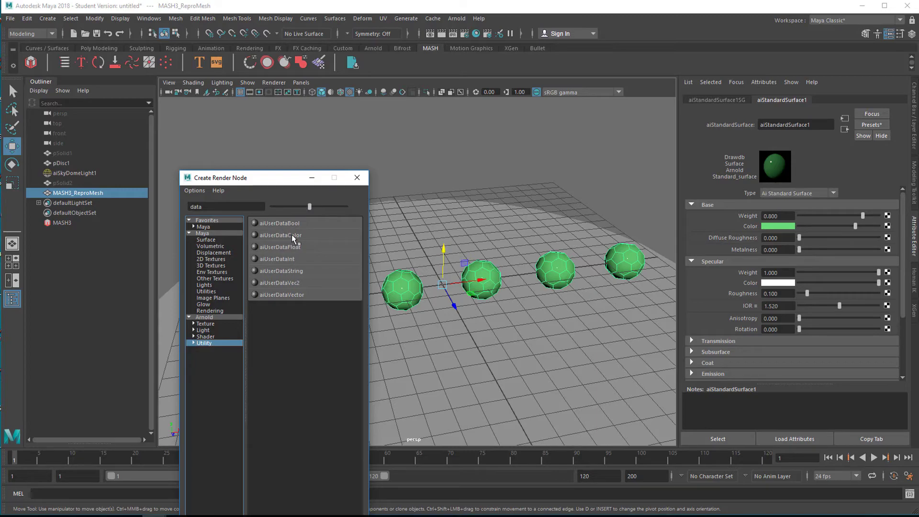
mouse_move(299, 241)
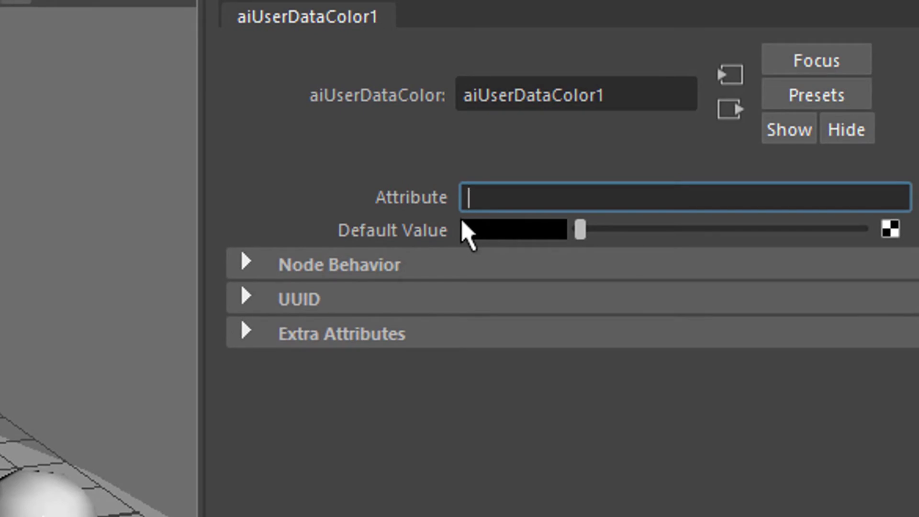
Enter 'col' as the start of the colorSet attribute name for the aiUserDataColor node
text(colorSet)
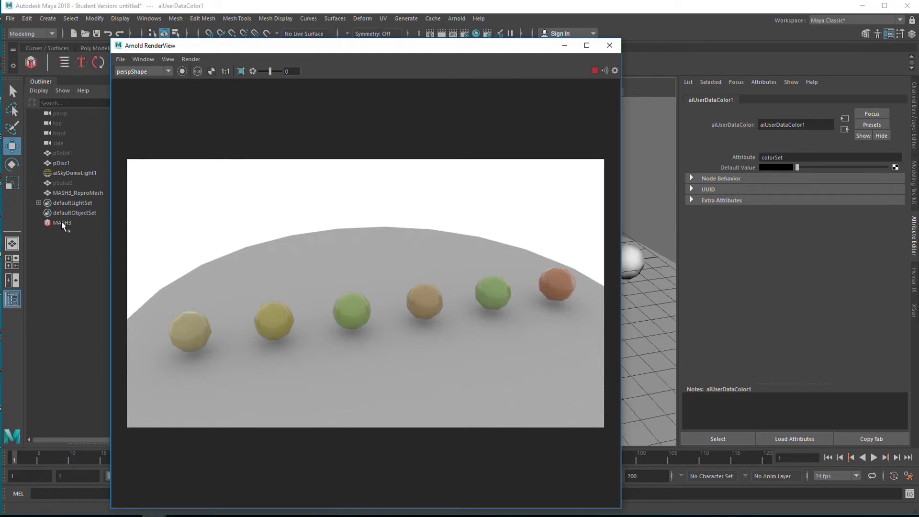
Give MASH3_Color a green base with hue 0.44, saturation 0.237 and seed 42, then close the render
click(63, 223)
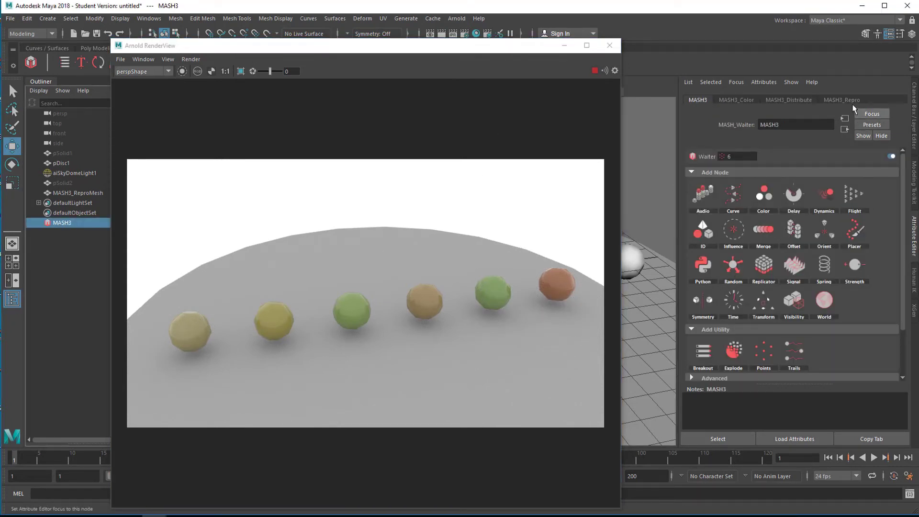
click(736, 99)
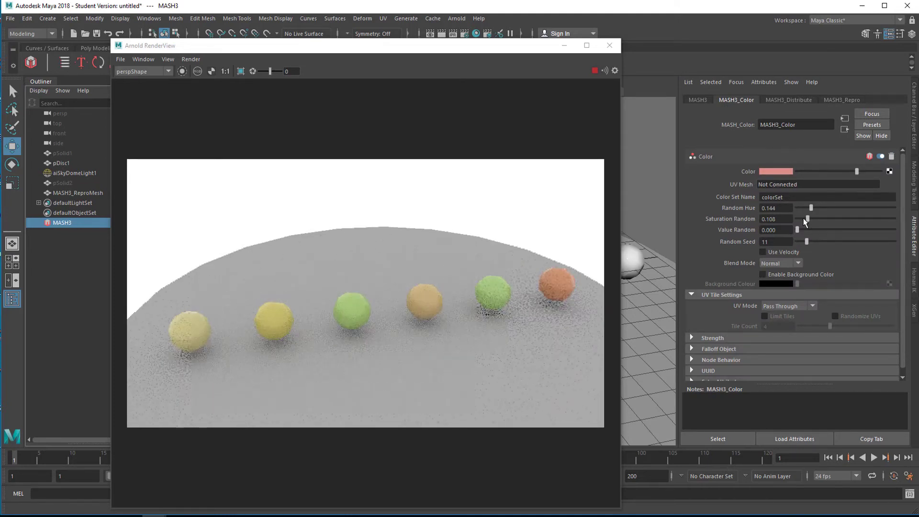
click(775, 170)
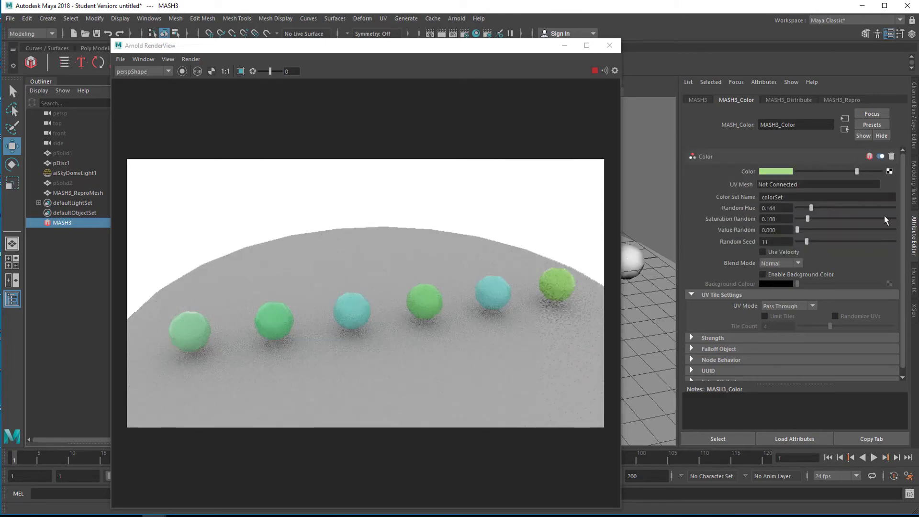
drag(811, 207, 834, 207)
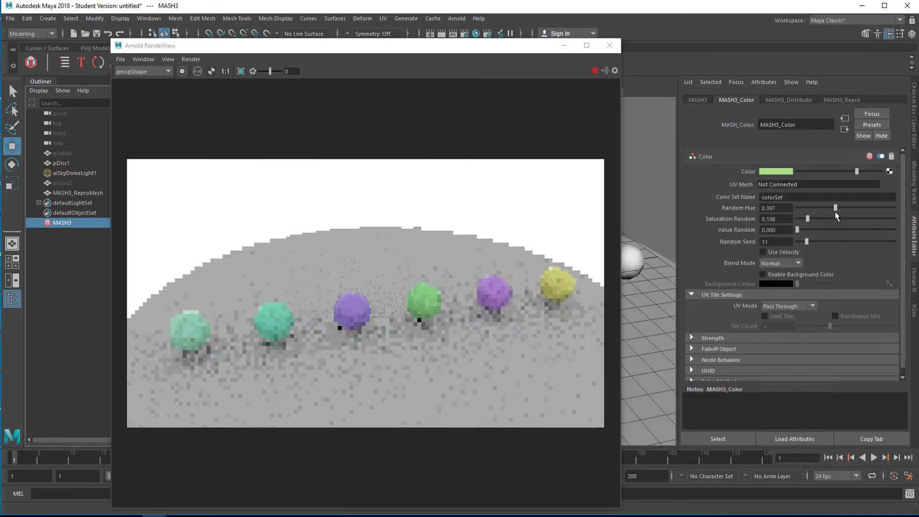
drag(806, 241, 832, 241)
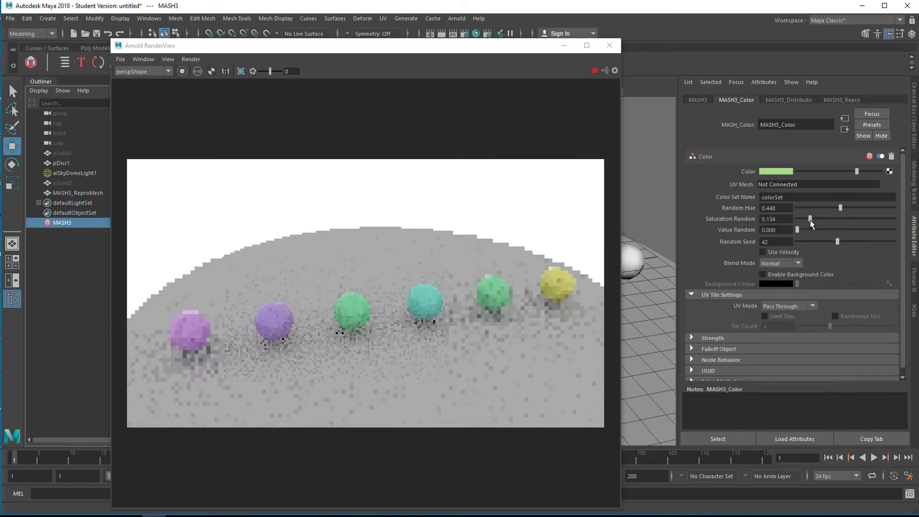
drag(811, 219, 820, 219)
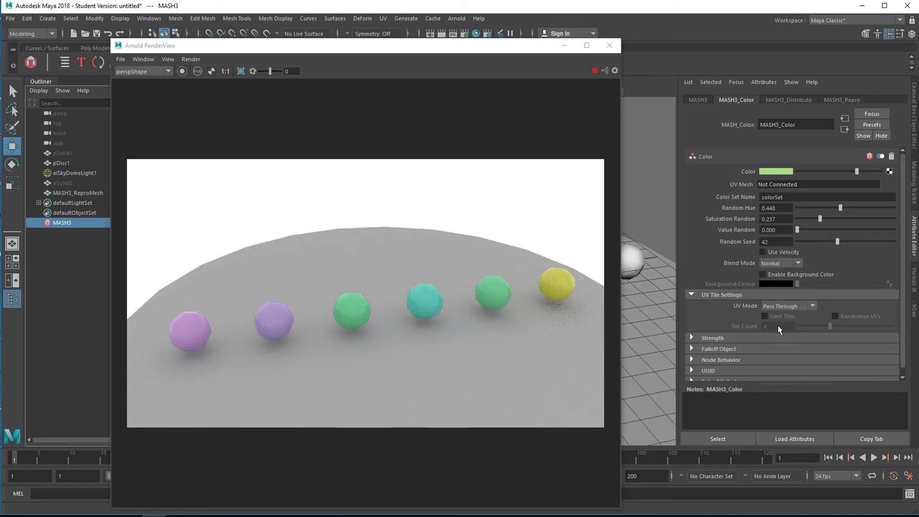
click(608, 45)
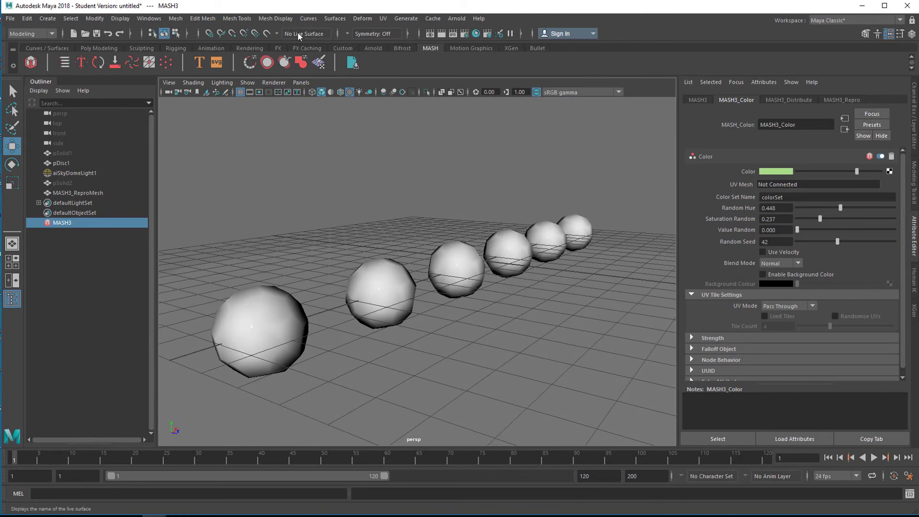
Apply Mesh Display > Toggle Display Colors Attribute to the spheres in the viewport
click(275, 18)
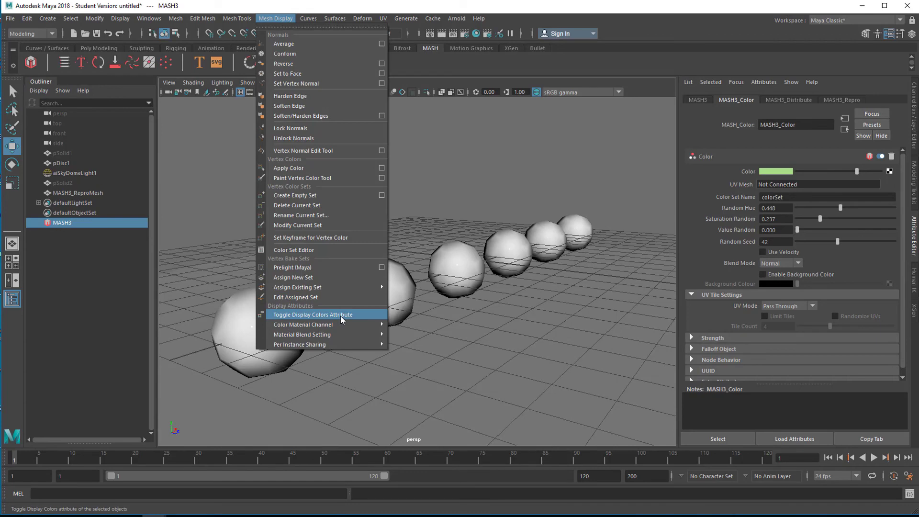
click(312, 315)
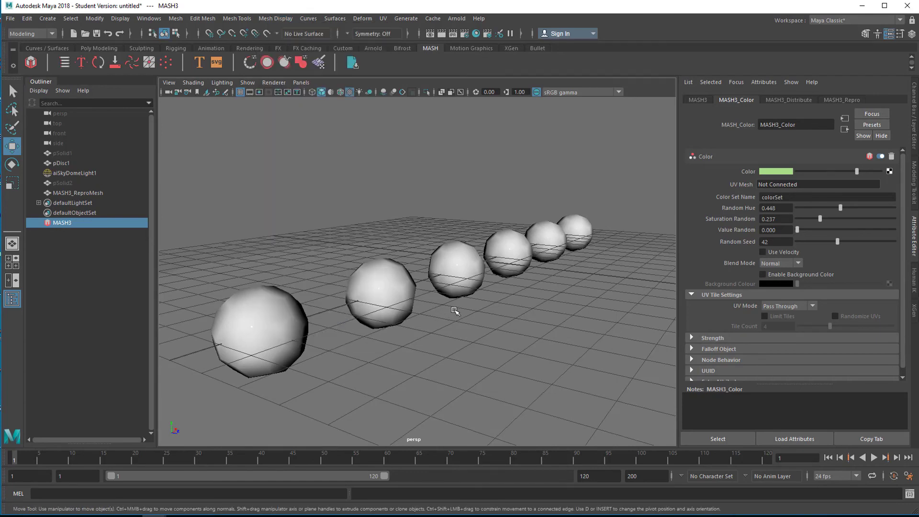